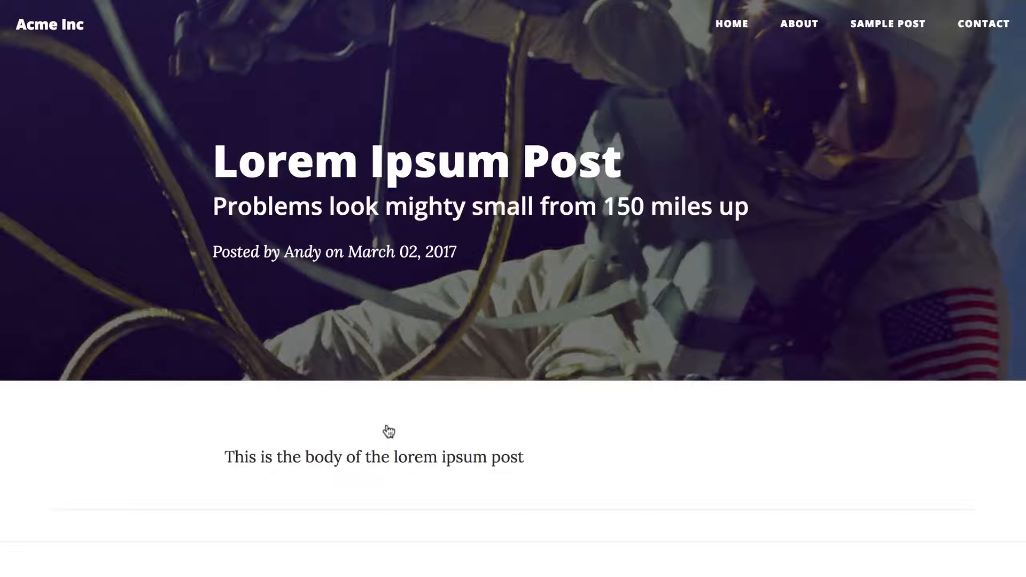
From the blog home, view My Sample Post to compare its astronaut header with Lorem Ipsum Post
click(731, 24)
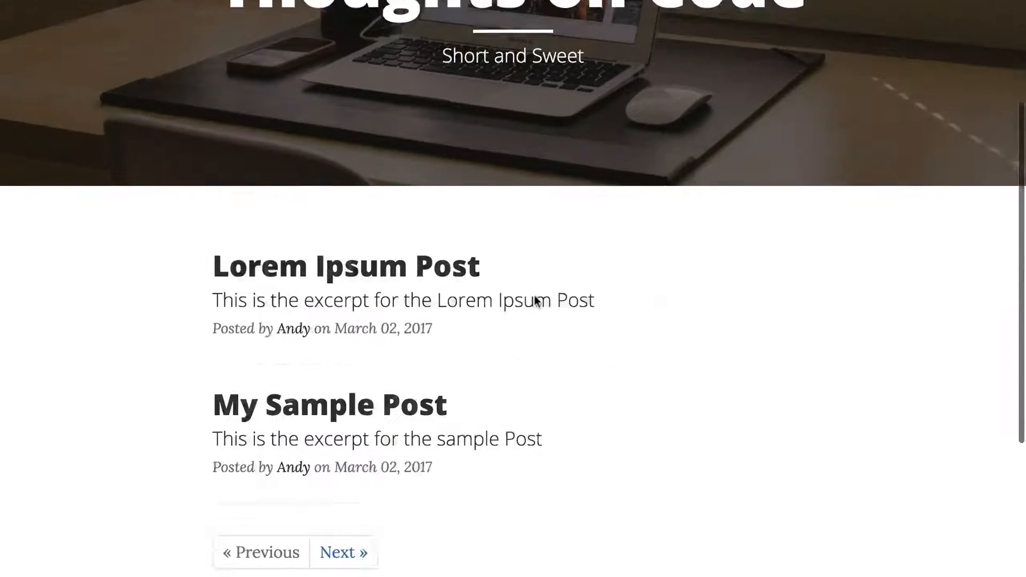
click(329, 404)
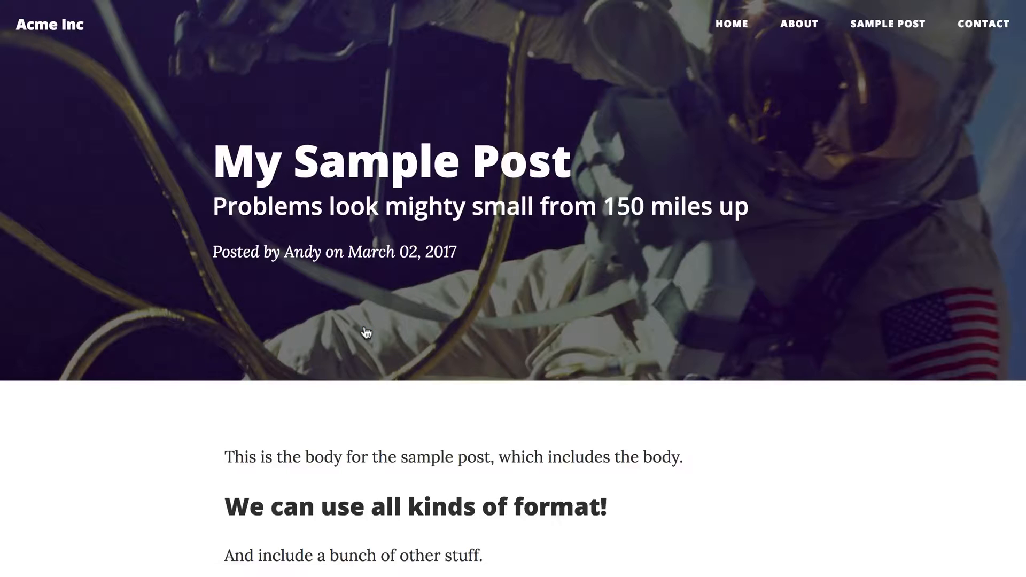
click(472, 36)
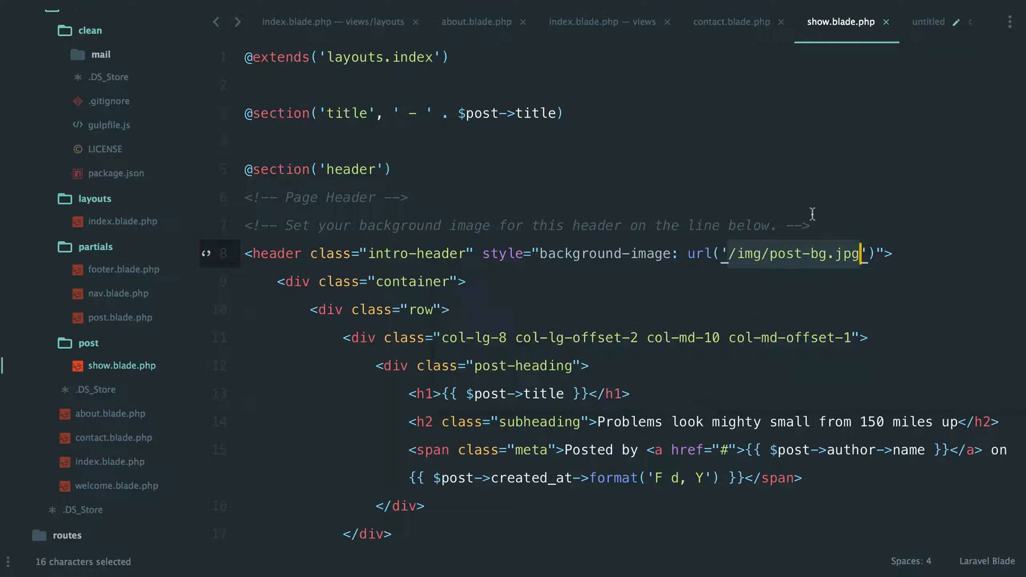
Replace /img/post-bg.jpg in show.blade.php's header url() with {{ $post->image }}
click(392, 169)
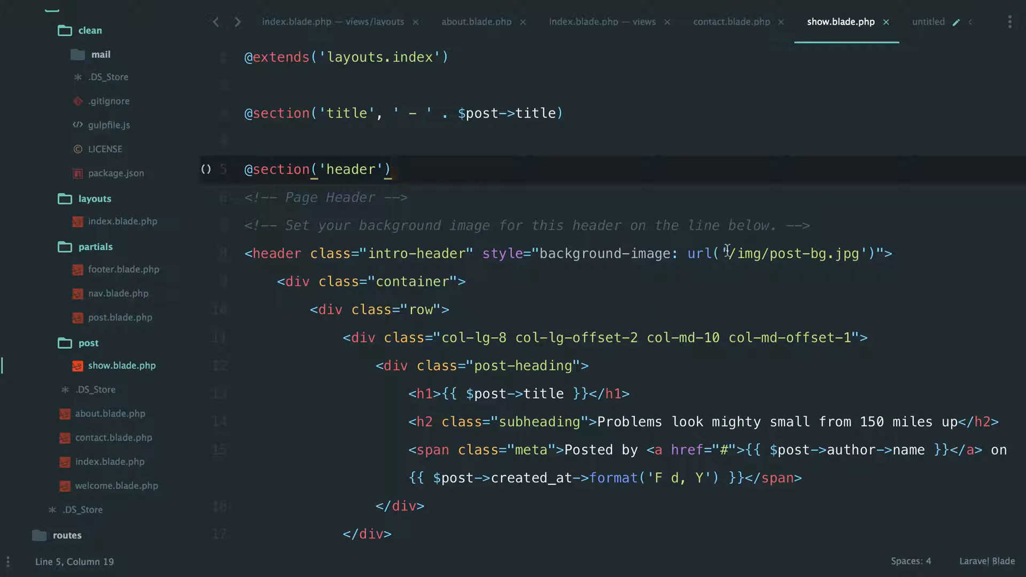
click(730, 254)
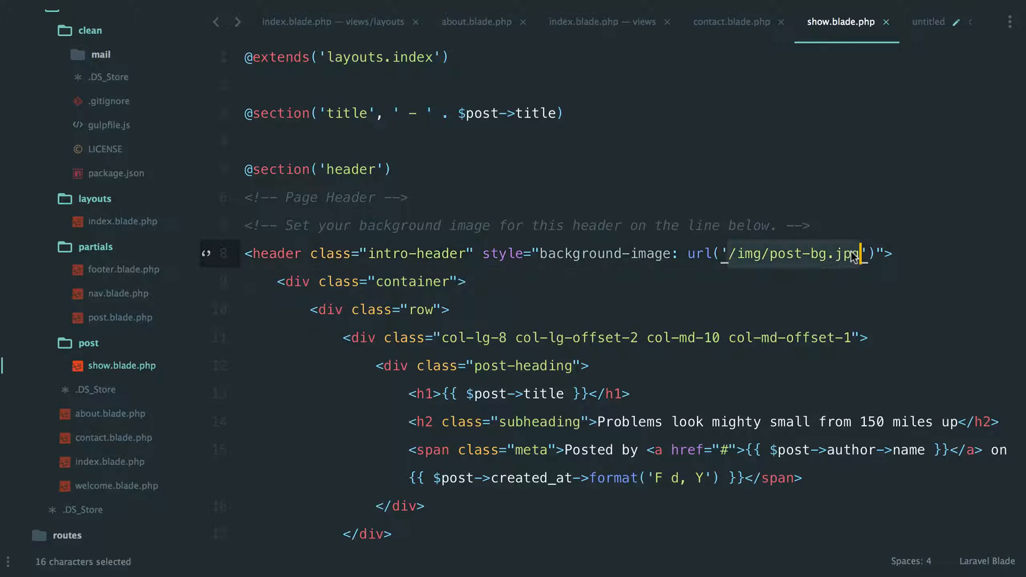
text(}})
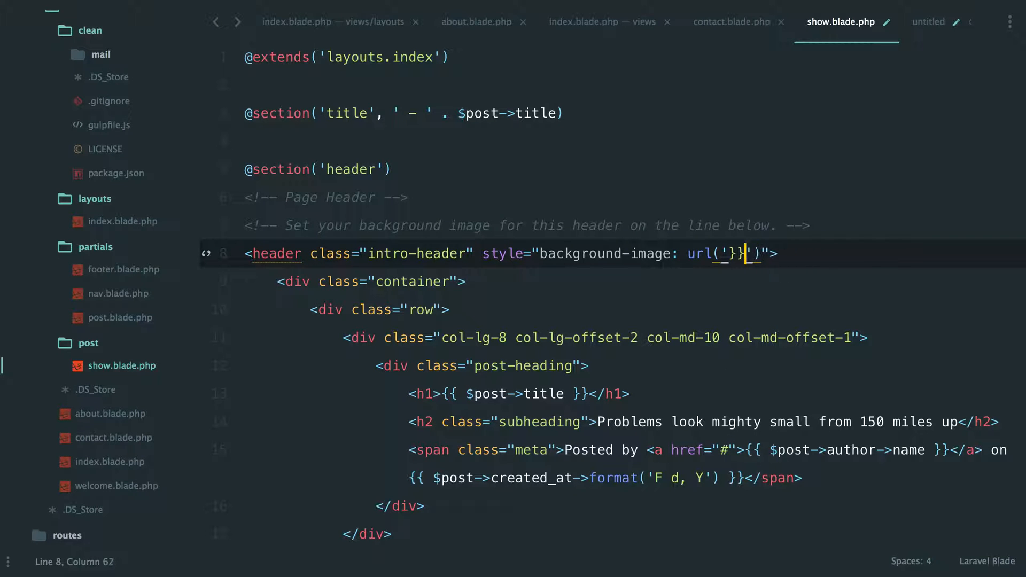
text({{ $post->)
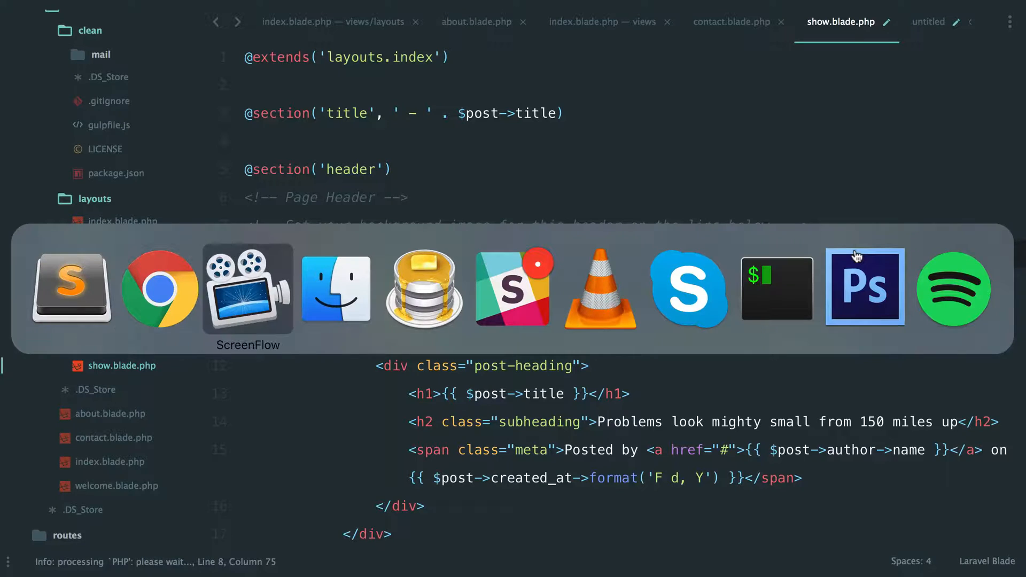
click(423, 288)
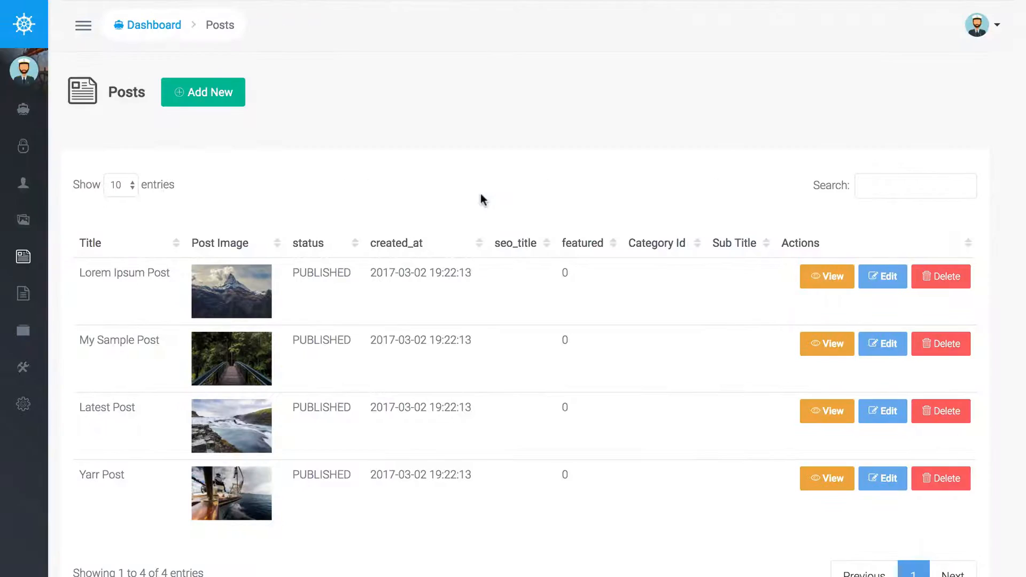
Reload My Sample Post, which now renders with a blank header and no image
click(826, 344)
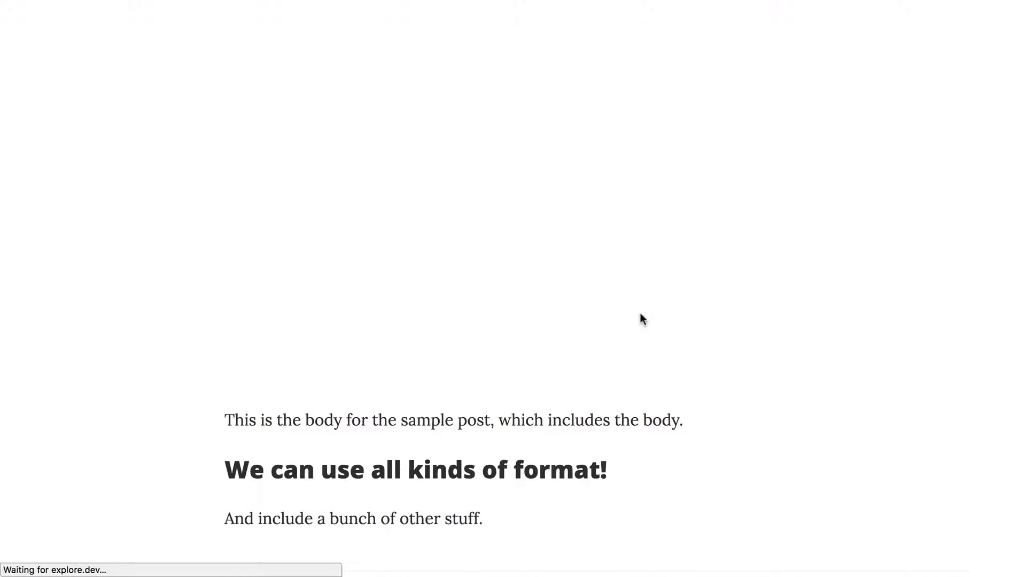
mouse_move(699, 311)
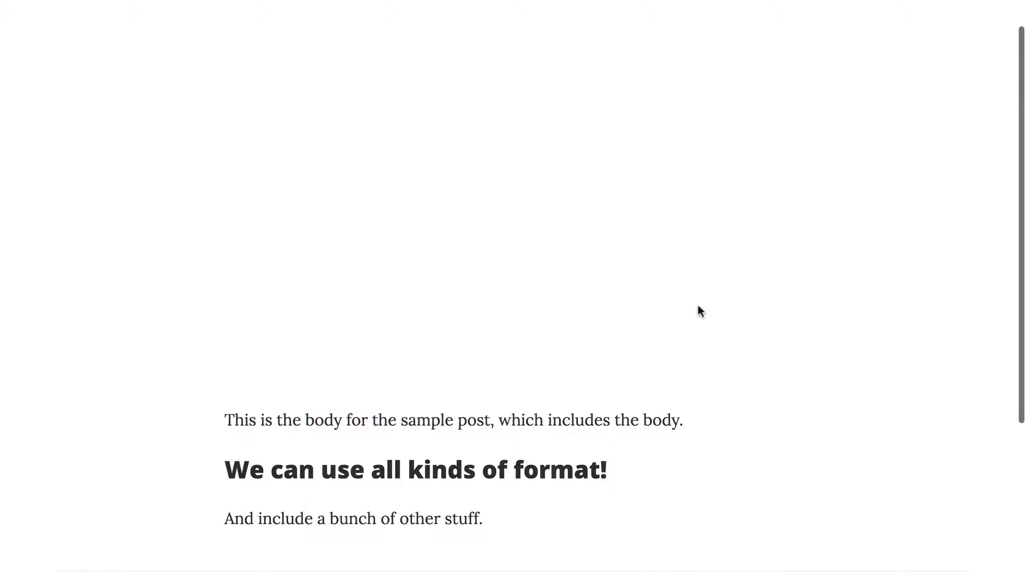
scroll(up, 3)
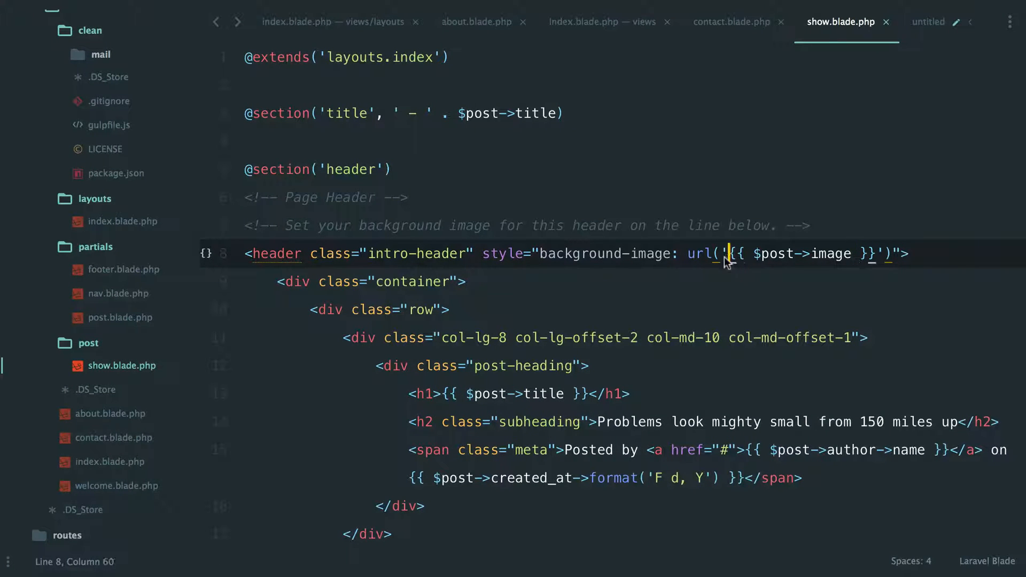
Prefix the header url with a slash so it reads /{{ $post->image }} and save
text(/)
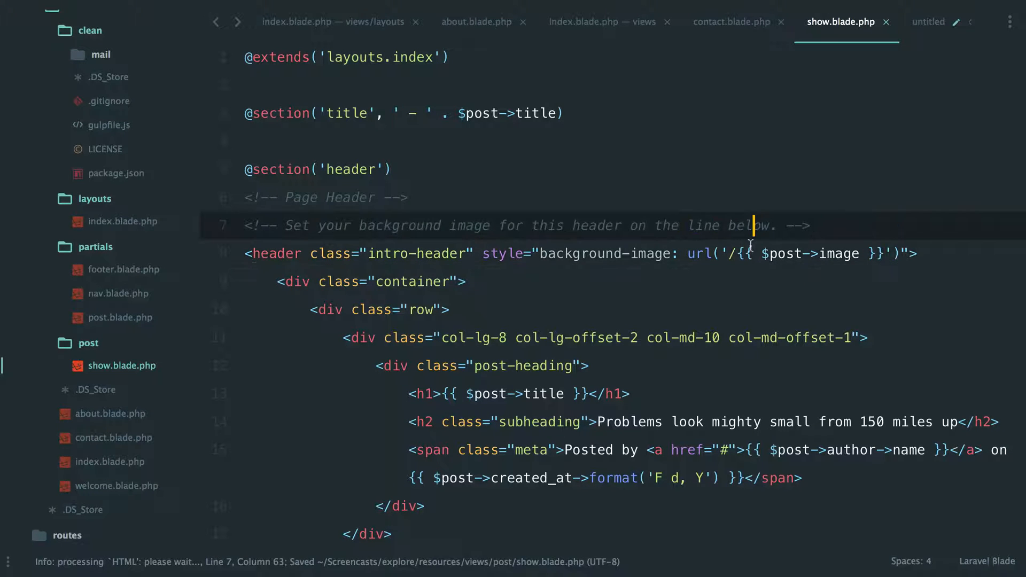
text(''.)
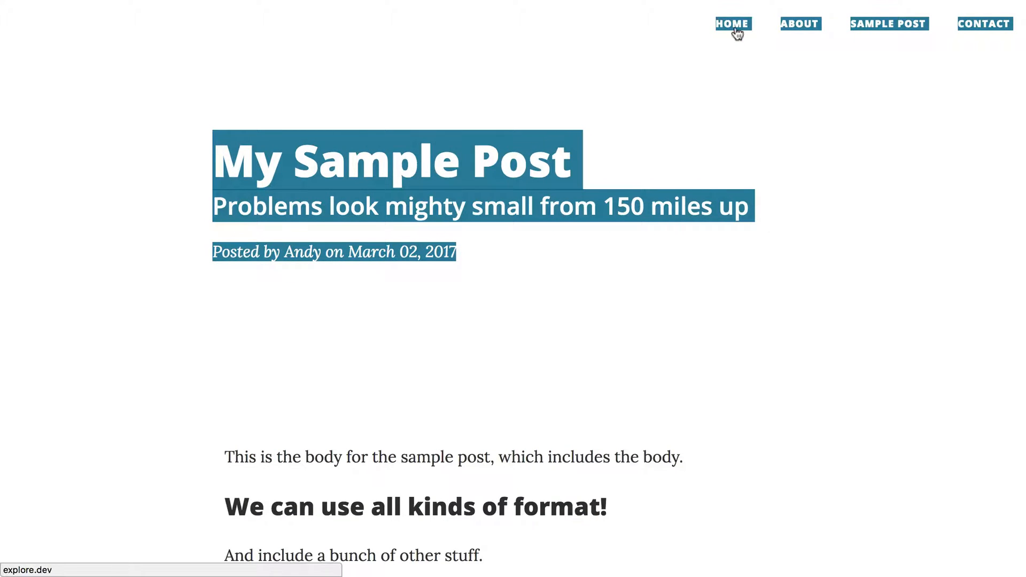
Page to Yarr Post from the blog home and confirm its boat photo header
click(733, 23)
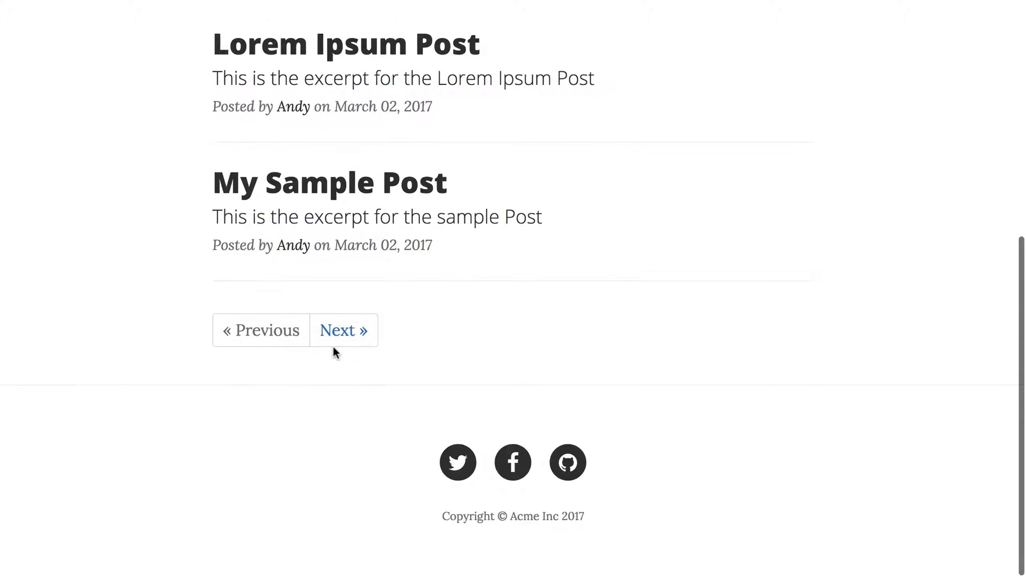
click(343, 330)
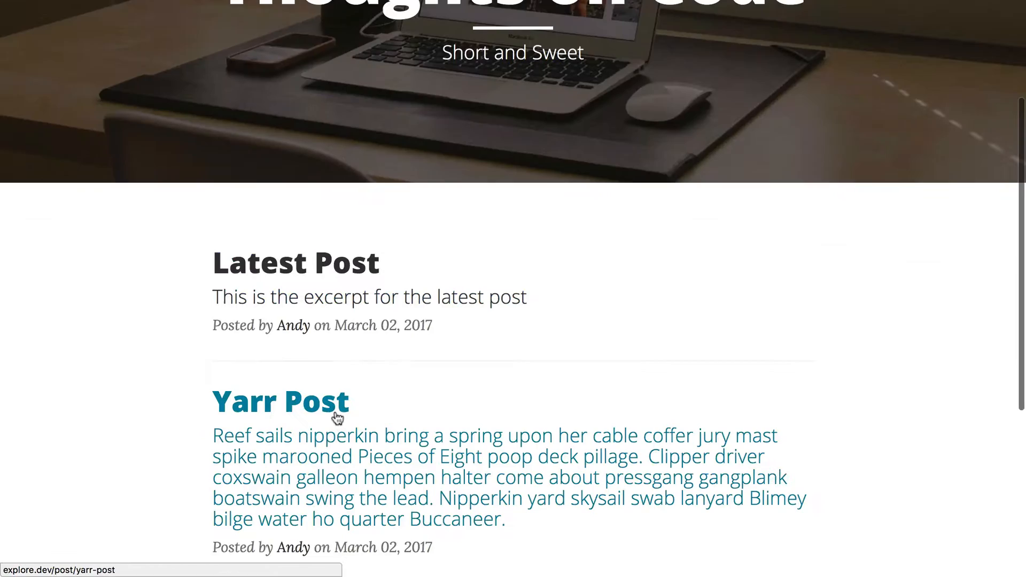
click(281, 401)
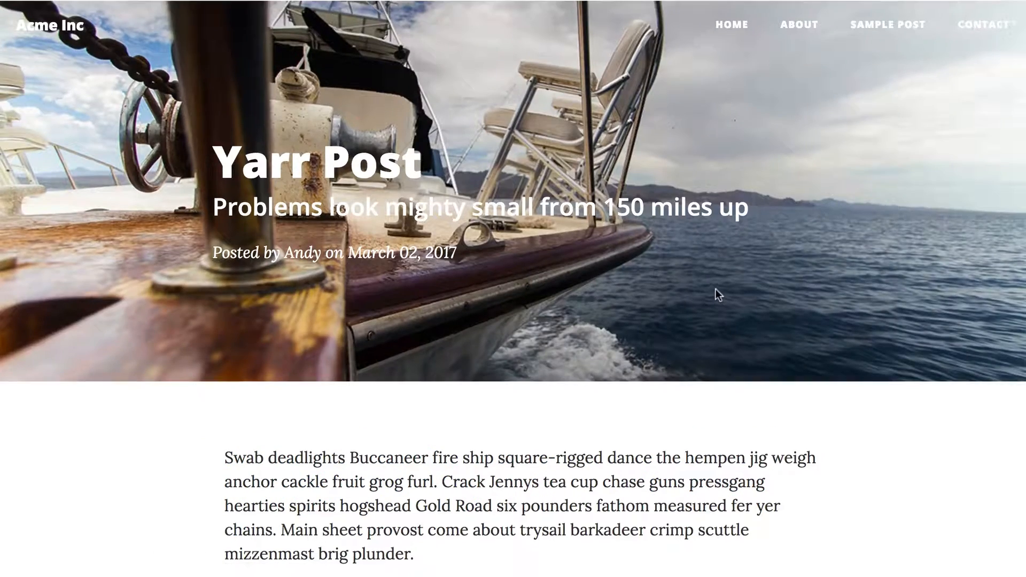
scroll(down, 3)
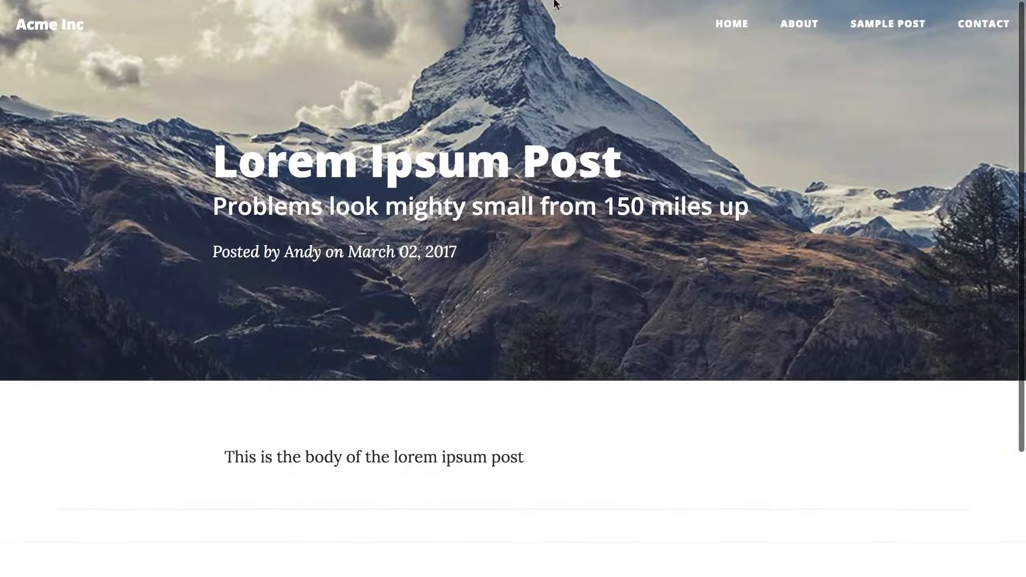
View the Voyager docs' BREAD Additional Field Options dropdown and radio button JSON examples
click(325, 36)
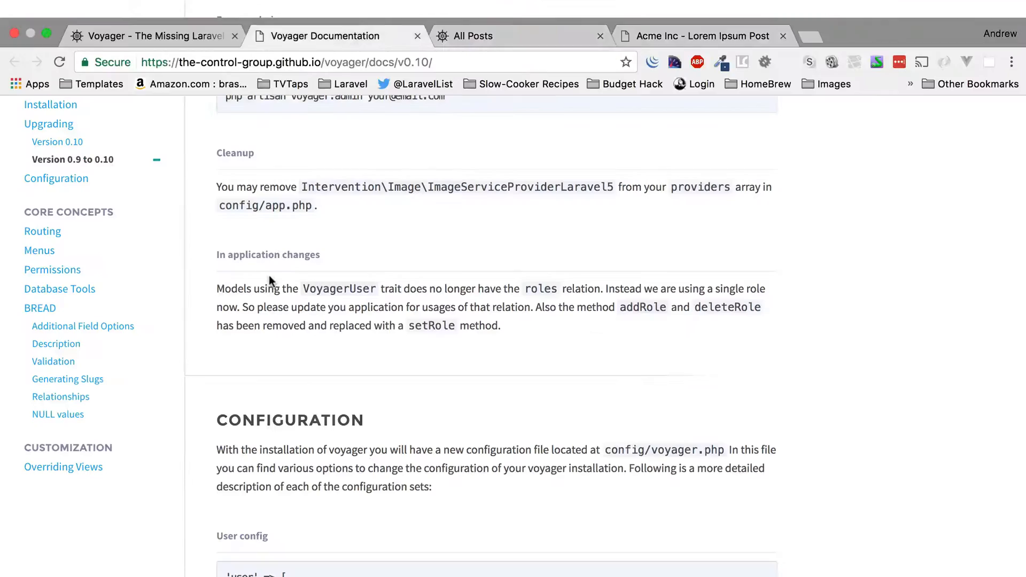
scroll(down, 3)
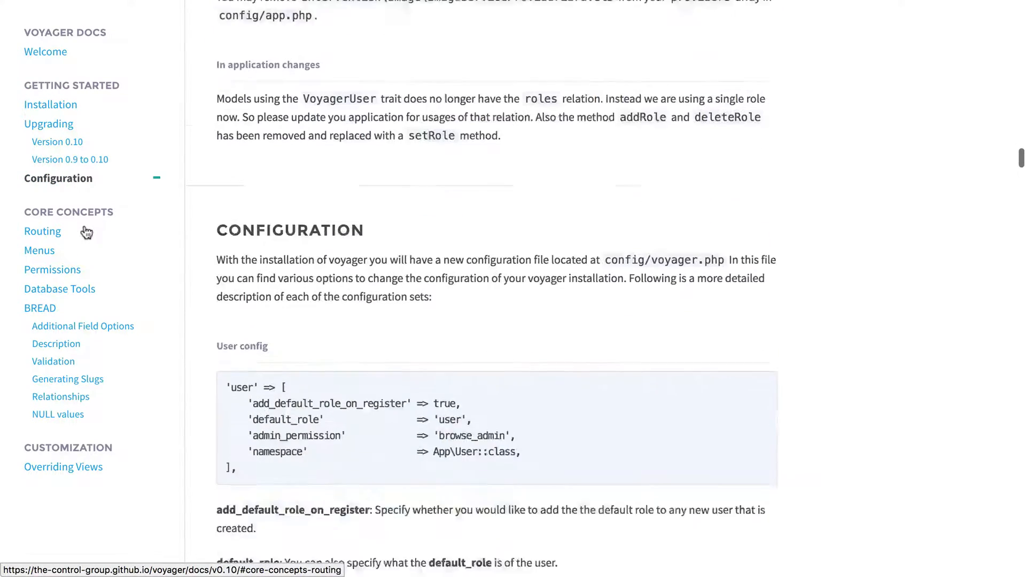
scroll(down, 3)
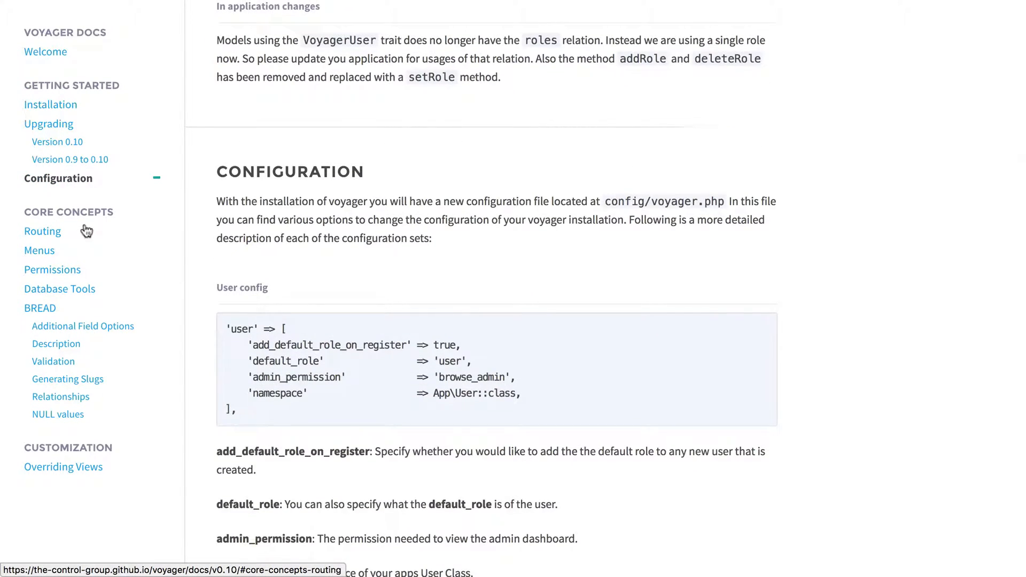
click(84, 326)
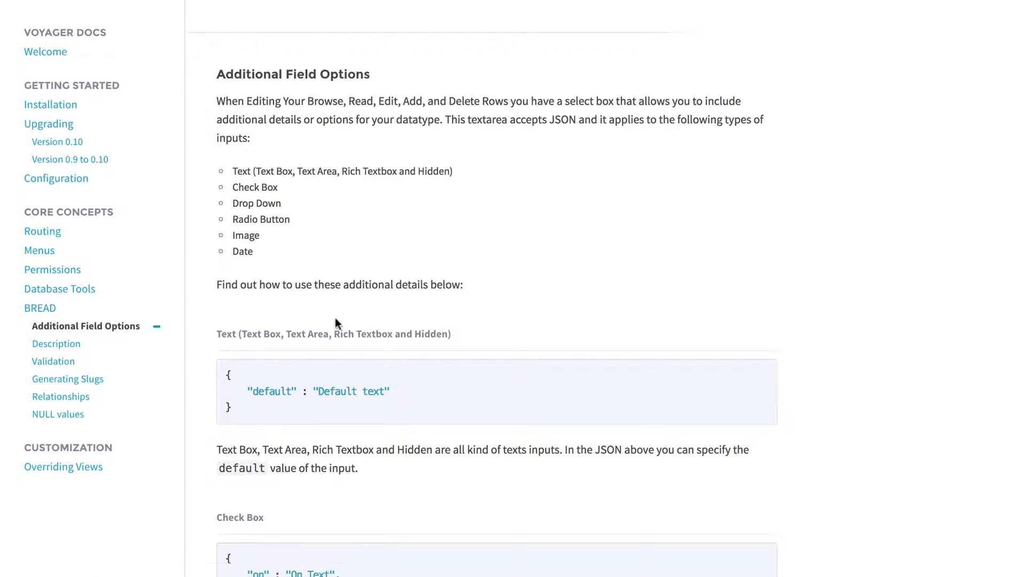
scroll(down, 3)
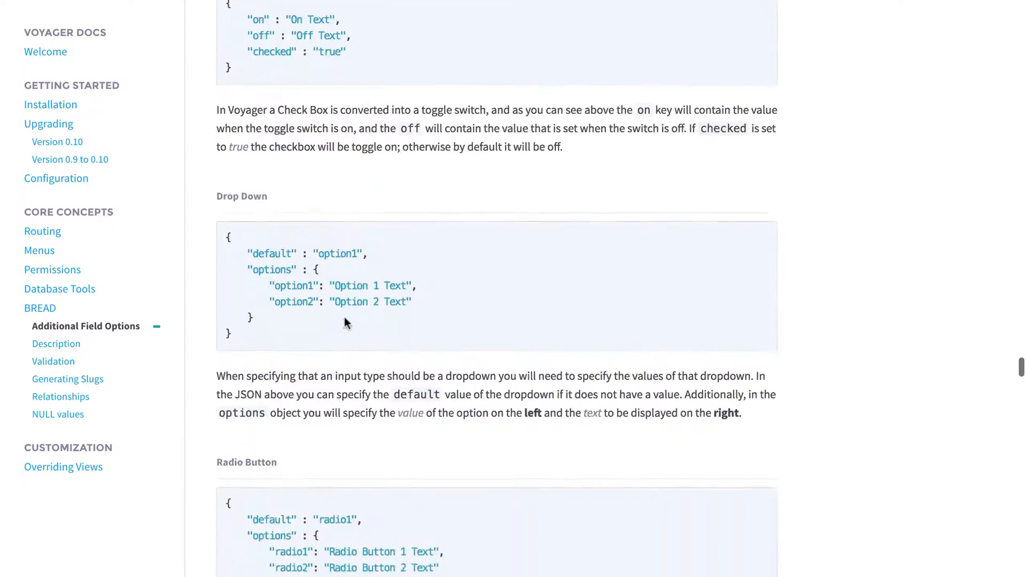
scroll(down, 3)
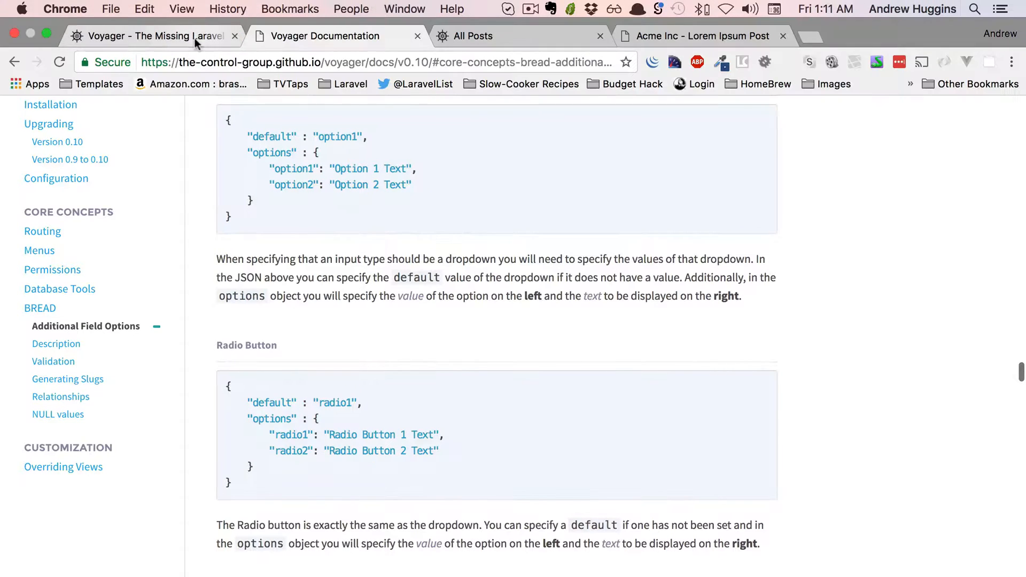
From the admin Tools > Database page, edit the BREAD settings for the posts table
click(478, 37)
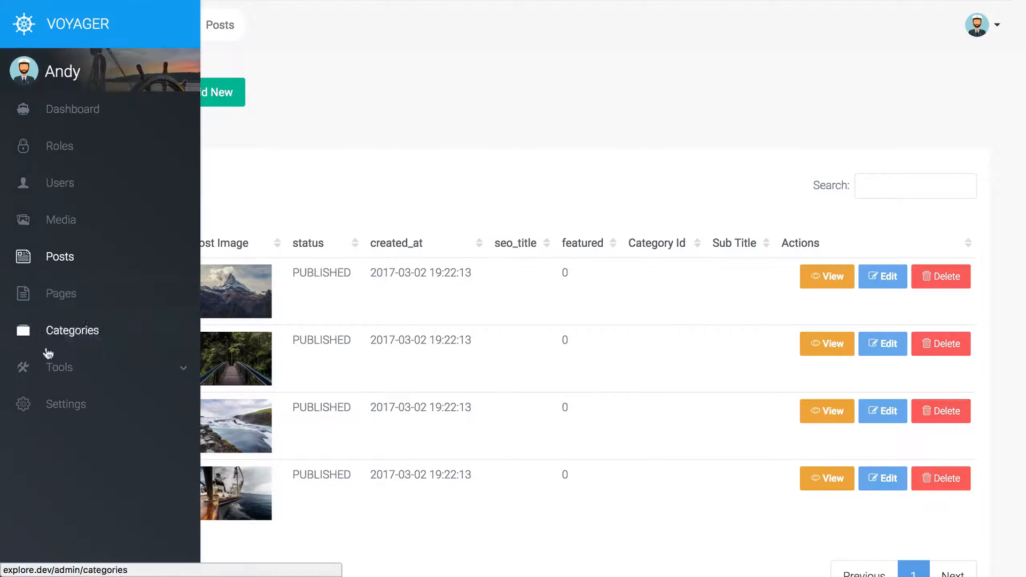
click(58, 367)
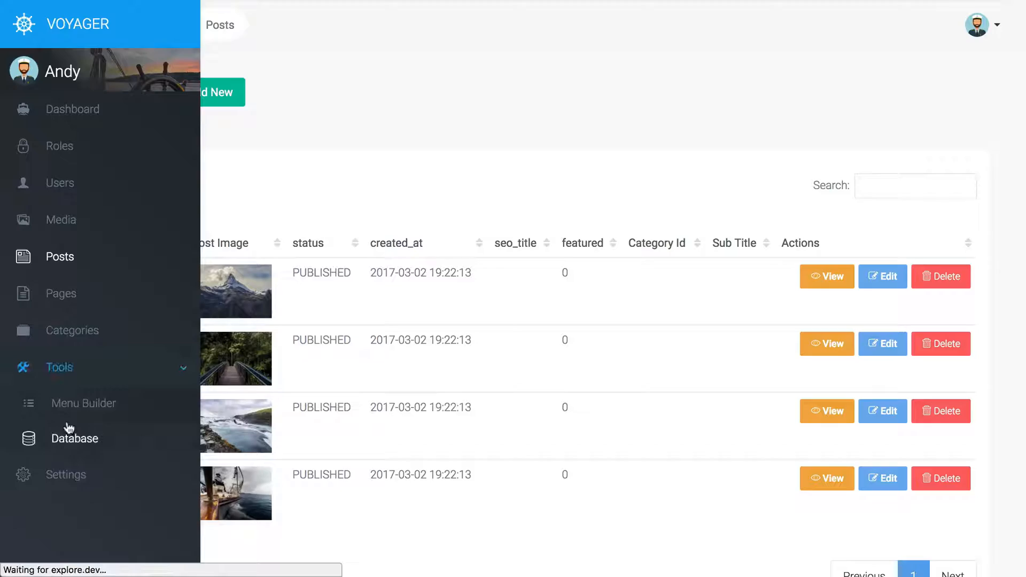
click(75, 438)
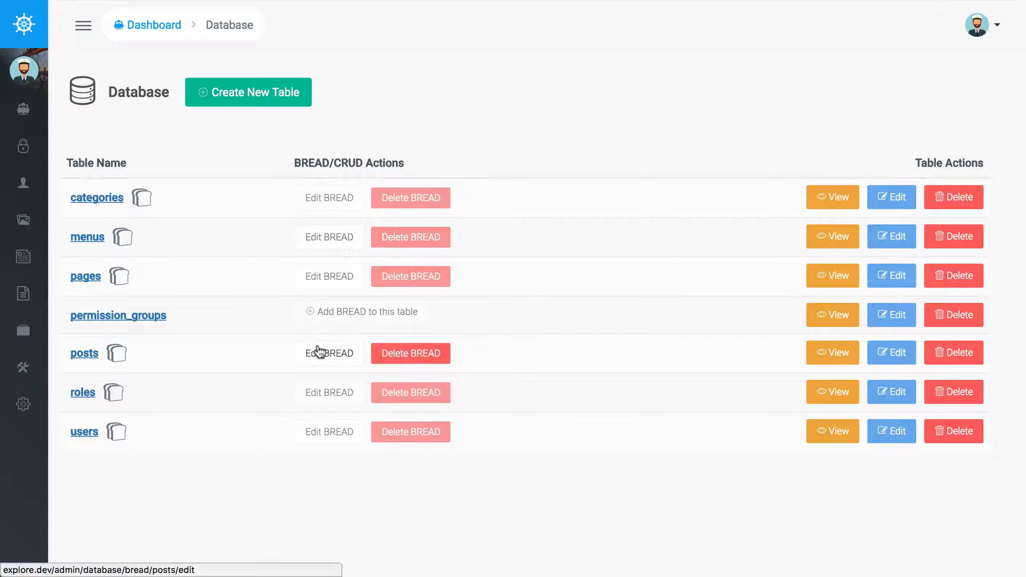
click(329, 353)
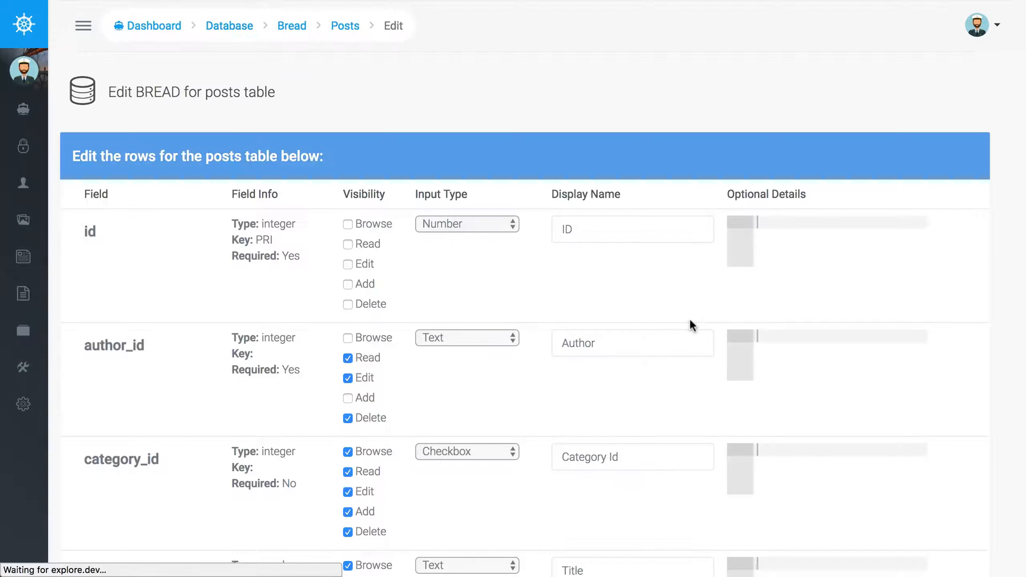
Scroll to the image field's resize, quality and thumbnails JSON options
scroll(up, 3)
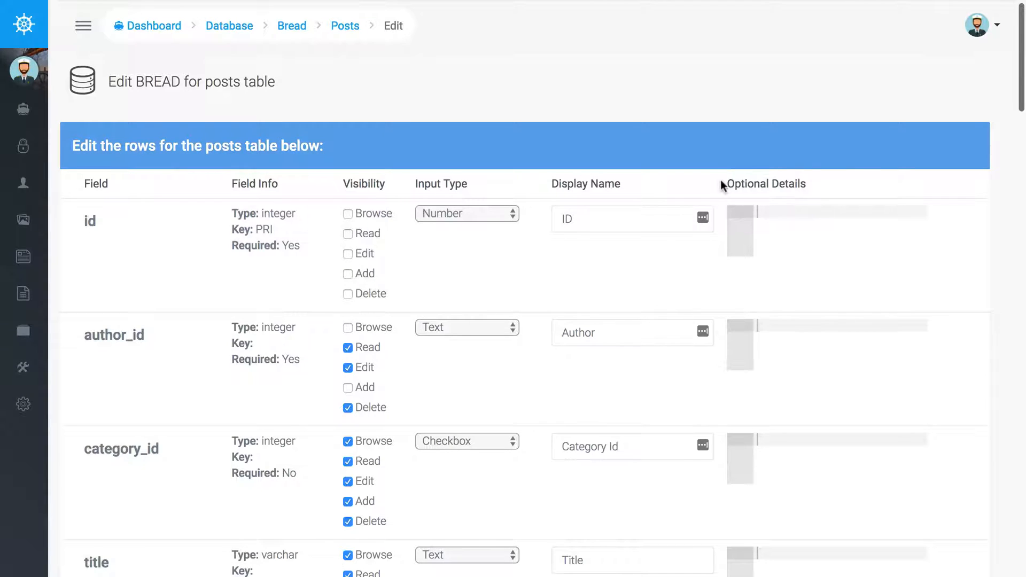
scroll(down, 3)
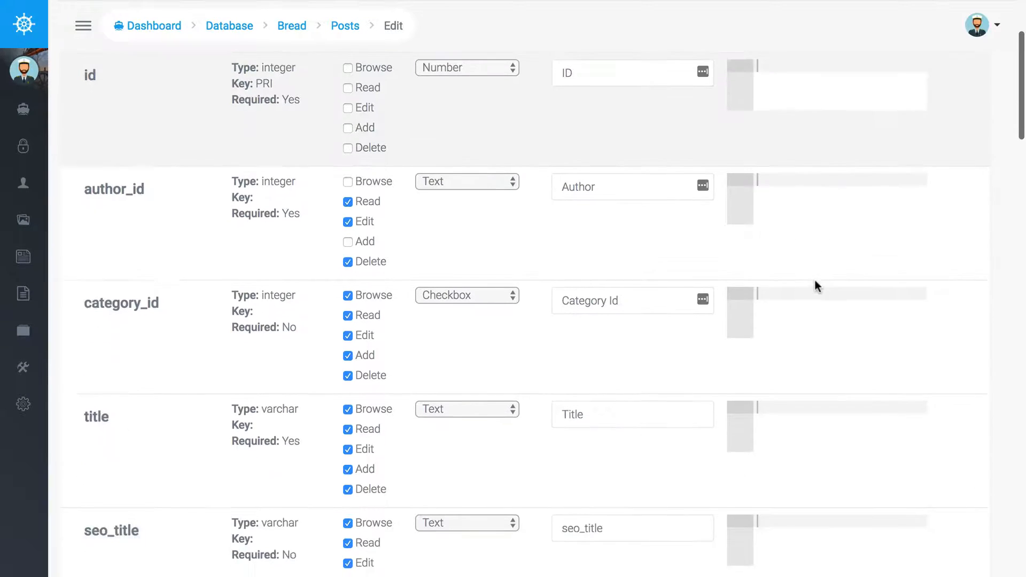
scroll(down, 3)
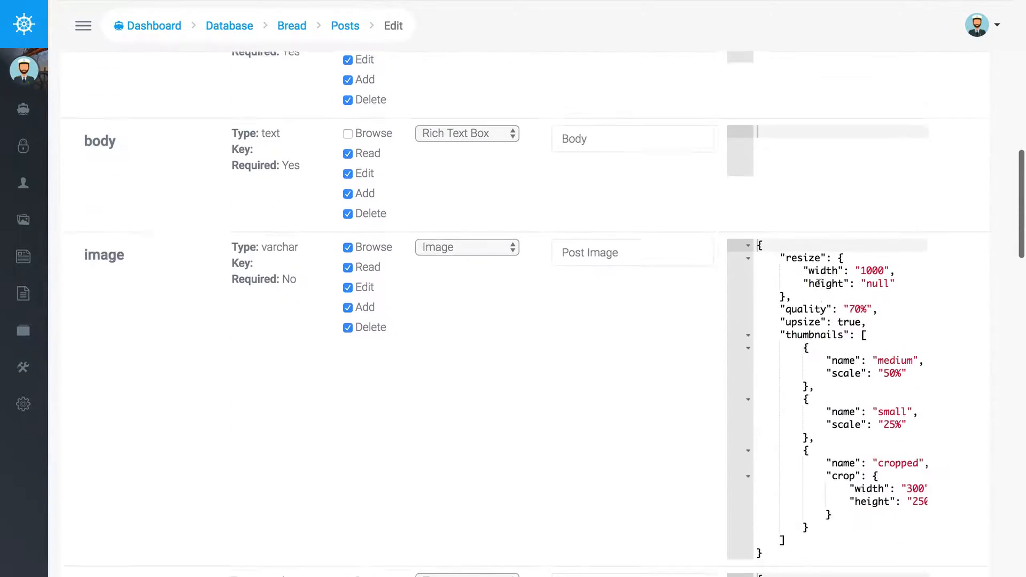
scroll(down, 3)
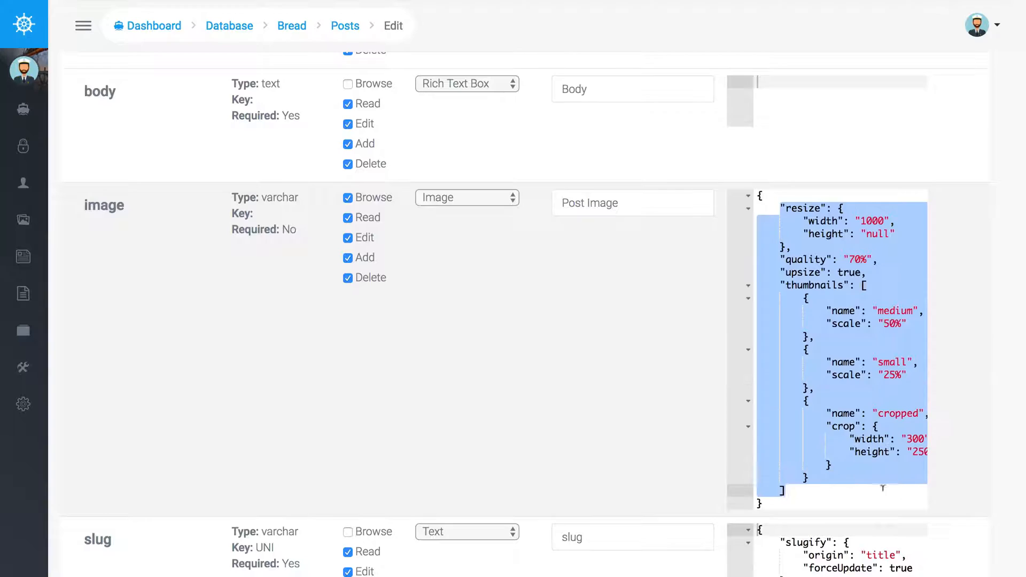
click(816, 465)
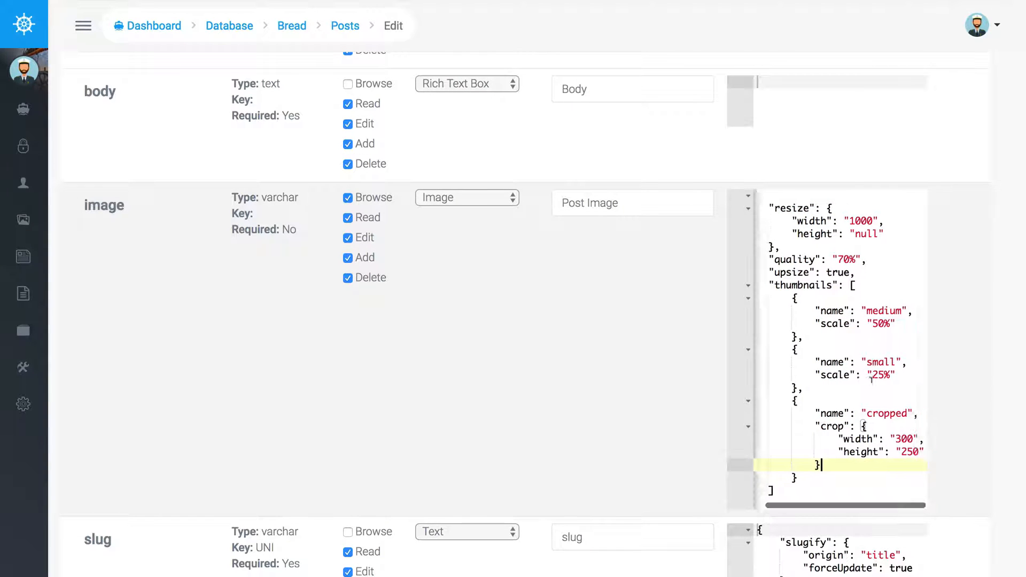
scroll(left, 3)
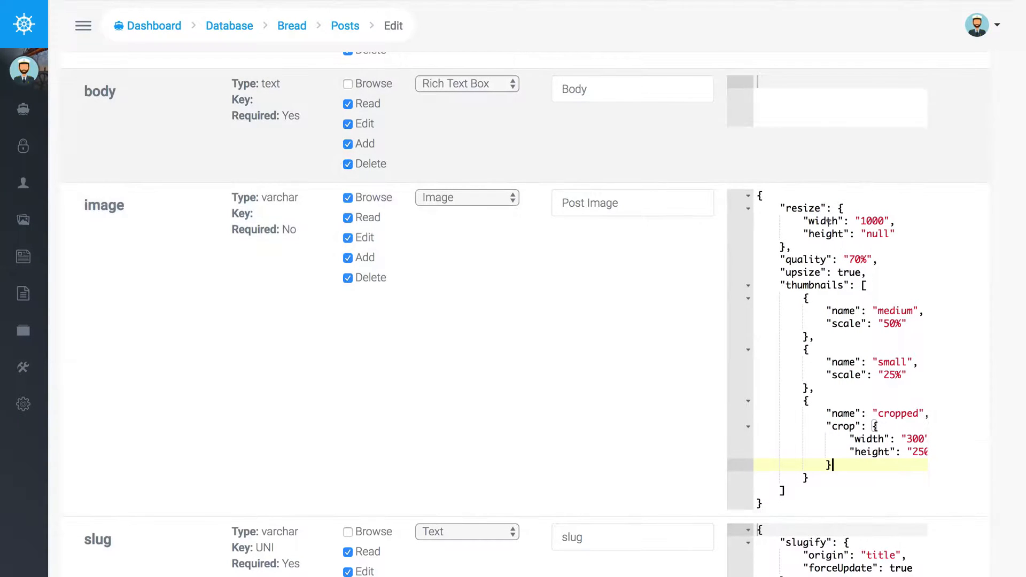
mouse_move(373, 6)
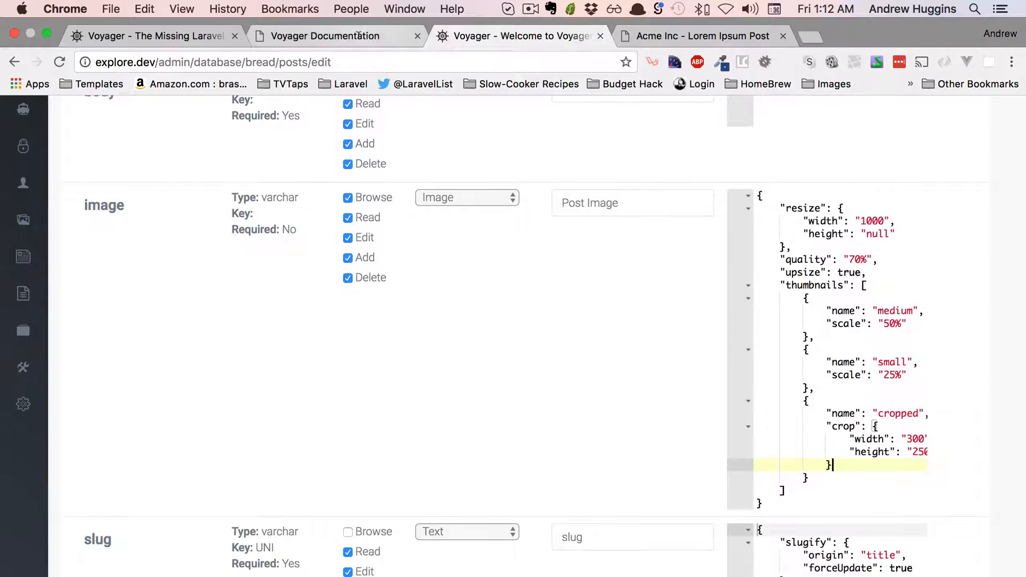
Compare the docs' Image field JSON example against the posts image options, then return to the Acme Inc blog
click(325, 36)
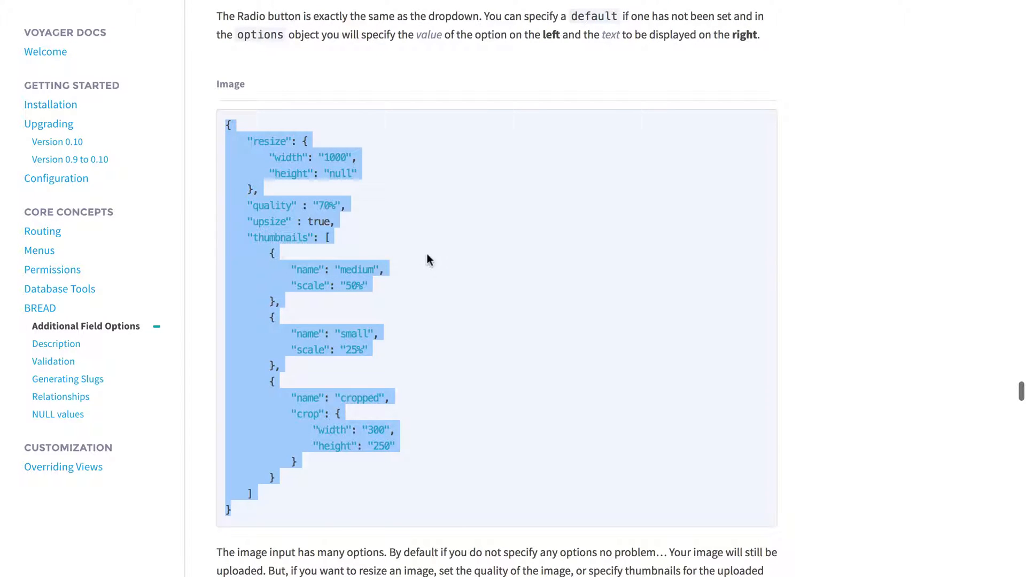
mouse_move(382, 152)
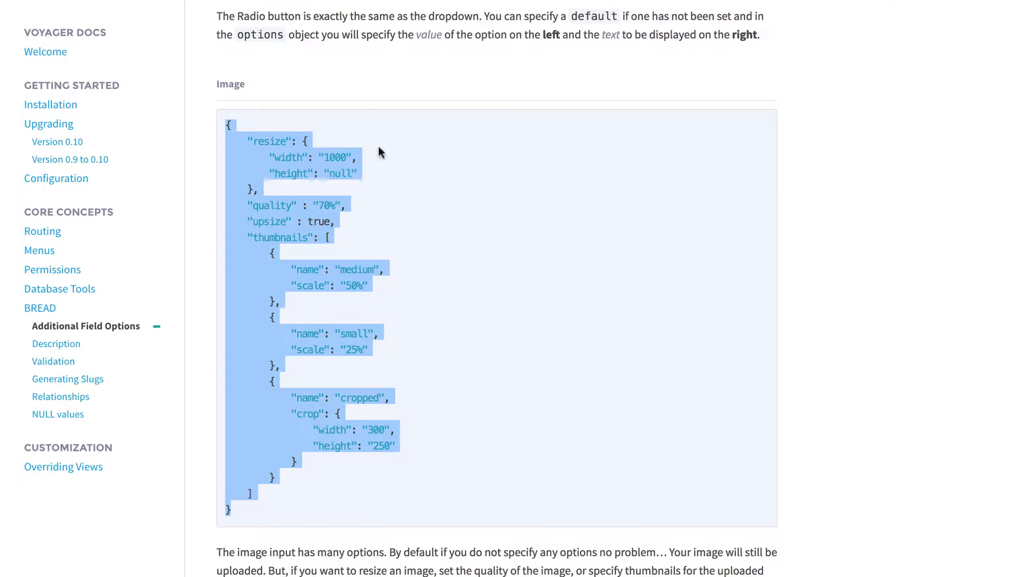
click(521, 36)
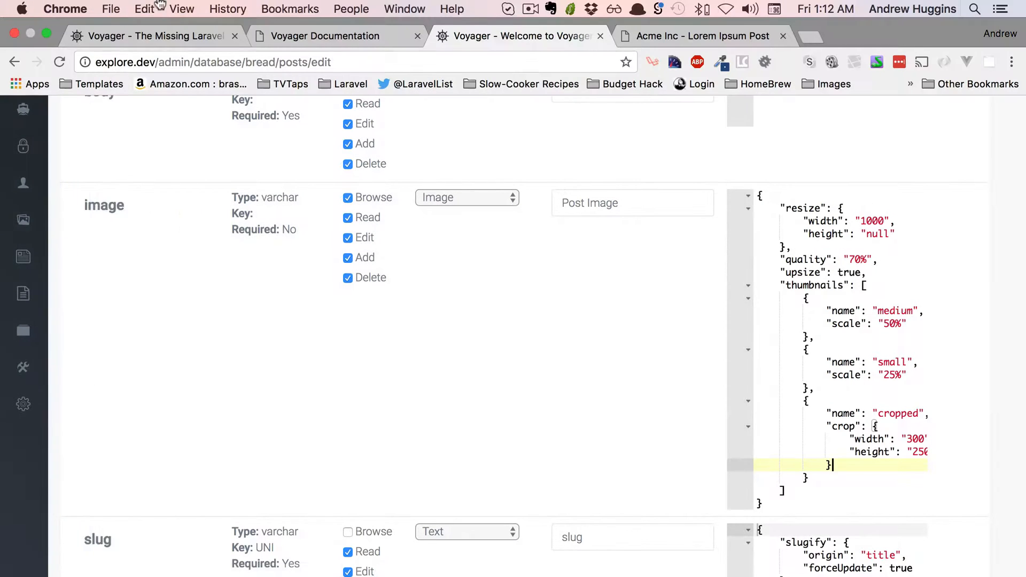
click(325, 36)
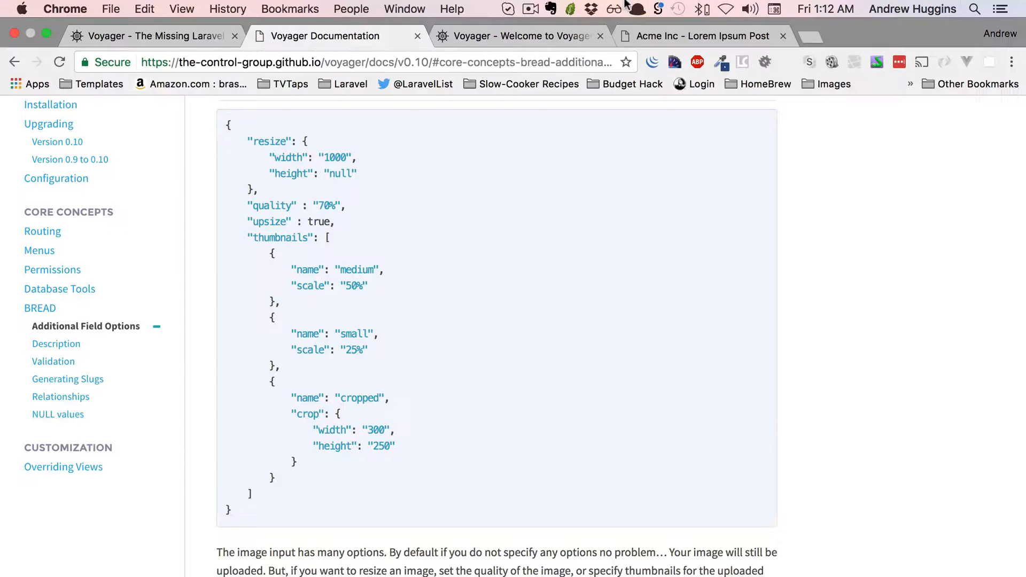
click(701, 36)
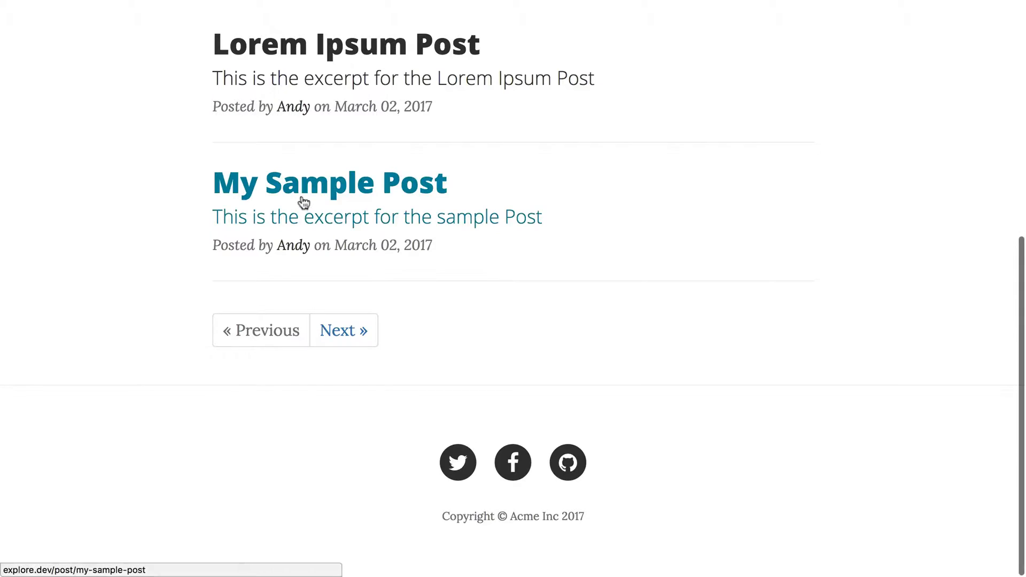
Verify My Sample Post shows its bridge photo and Yarr Post its boat photo as headers
click(330, 181)
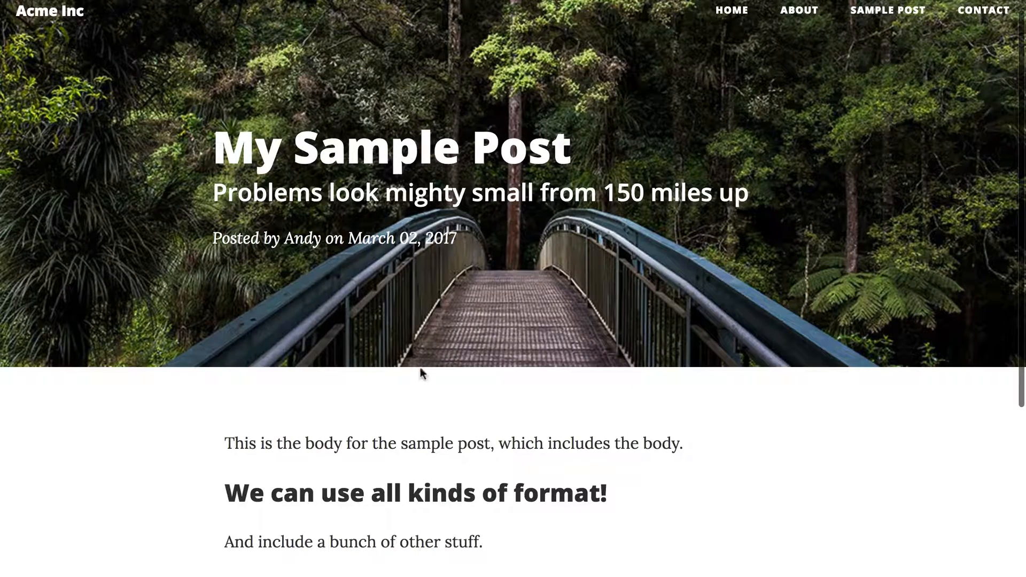
scroll(down, 3)
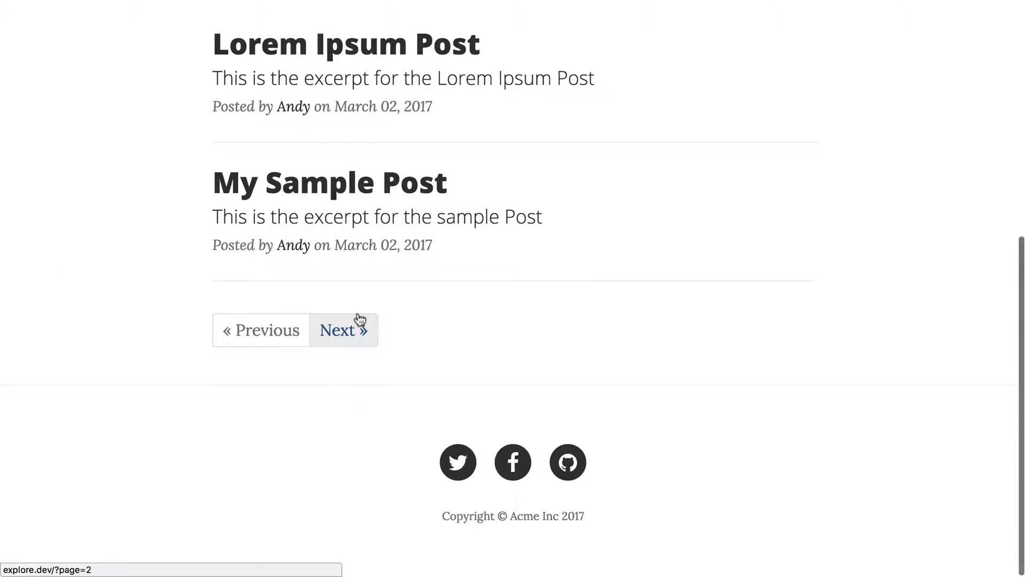
click(343, 330)
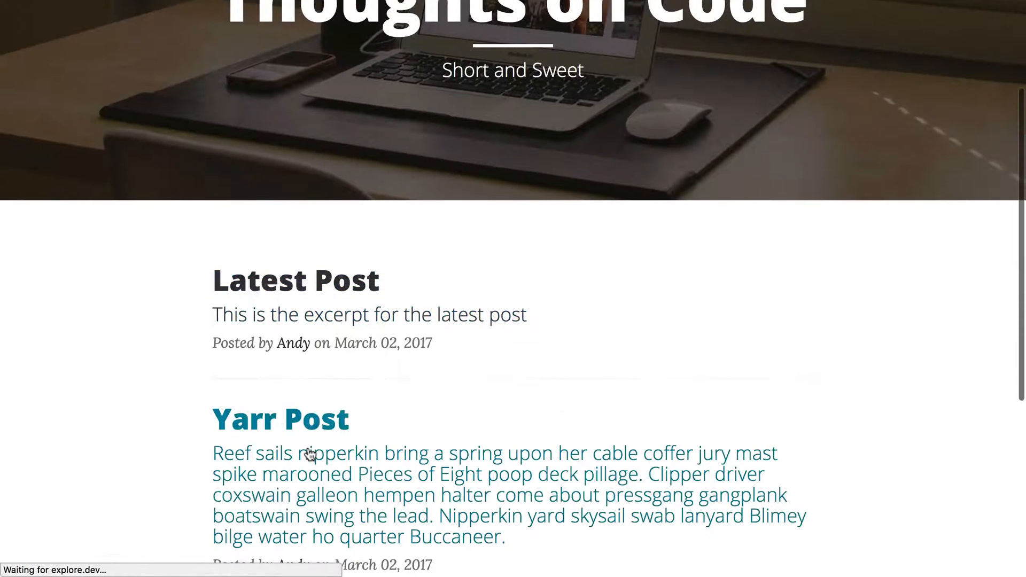
click(281, 420)
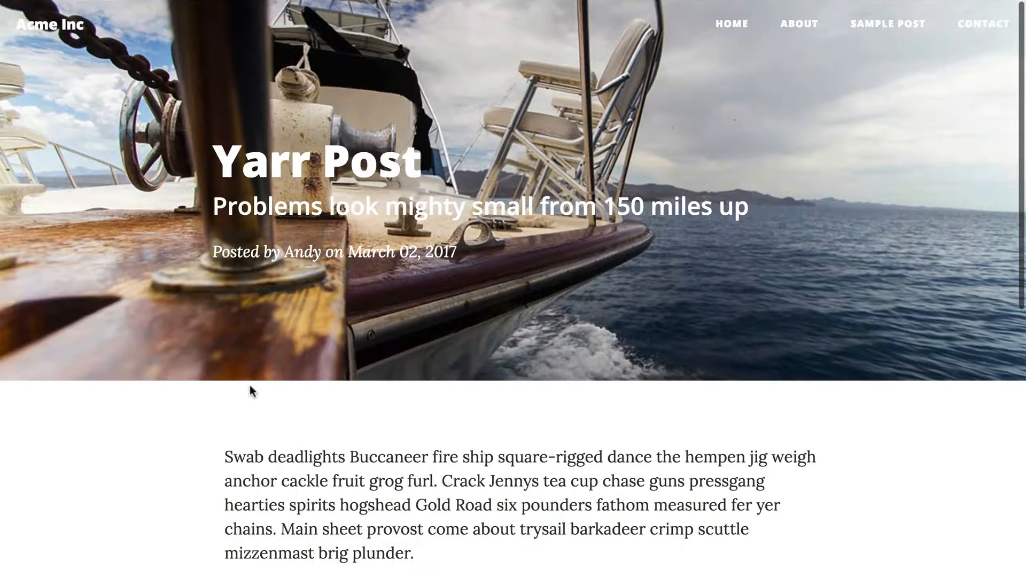
scroll(down, 3)
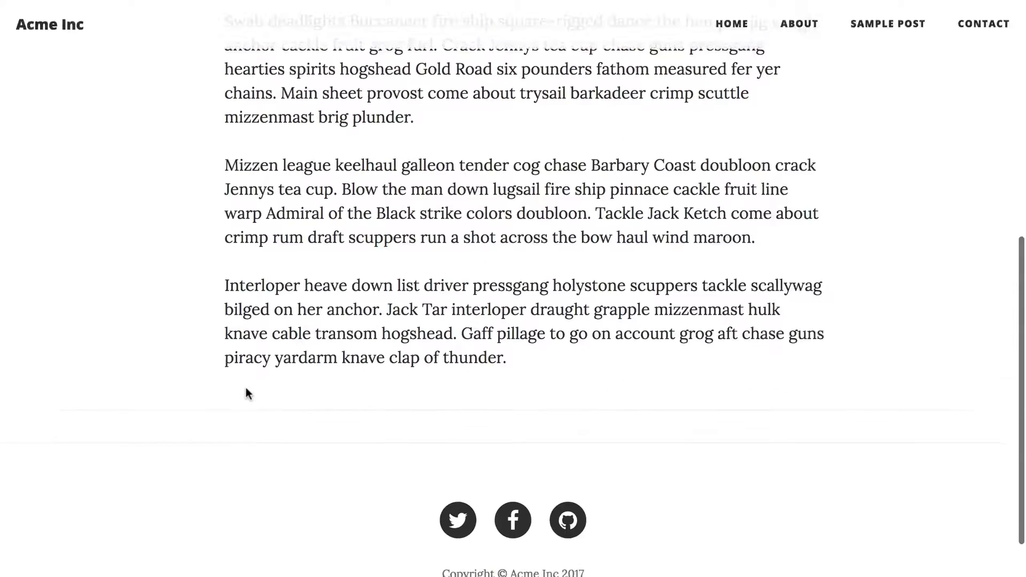
scroll(up, 3)
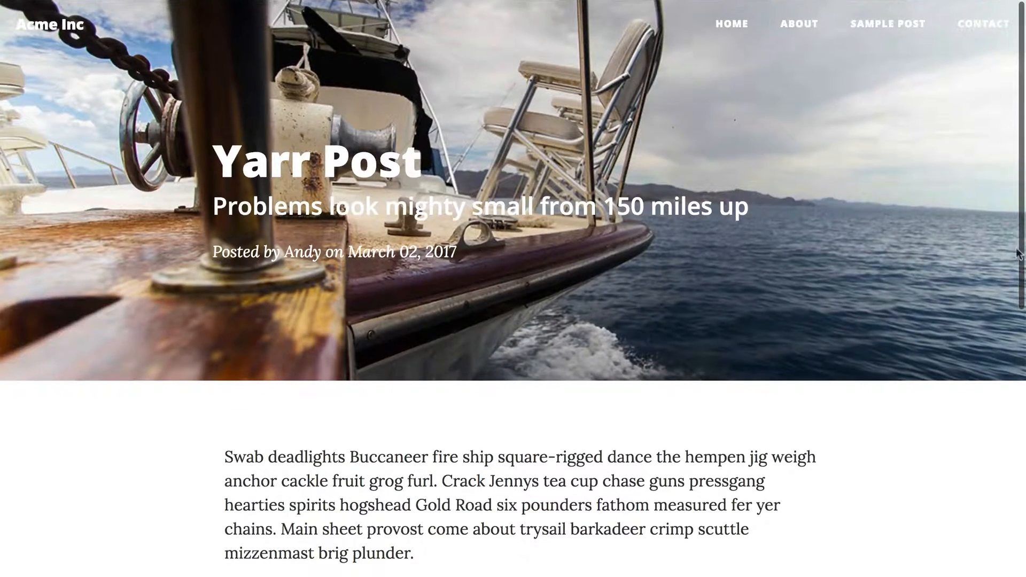